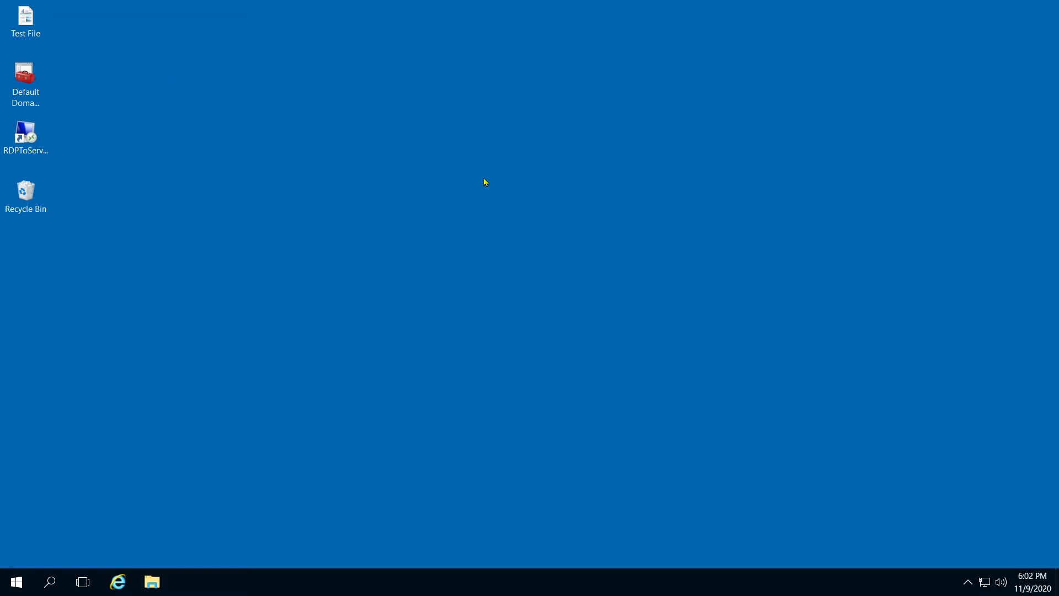
pyautogui.moveTo(654, 140)
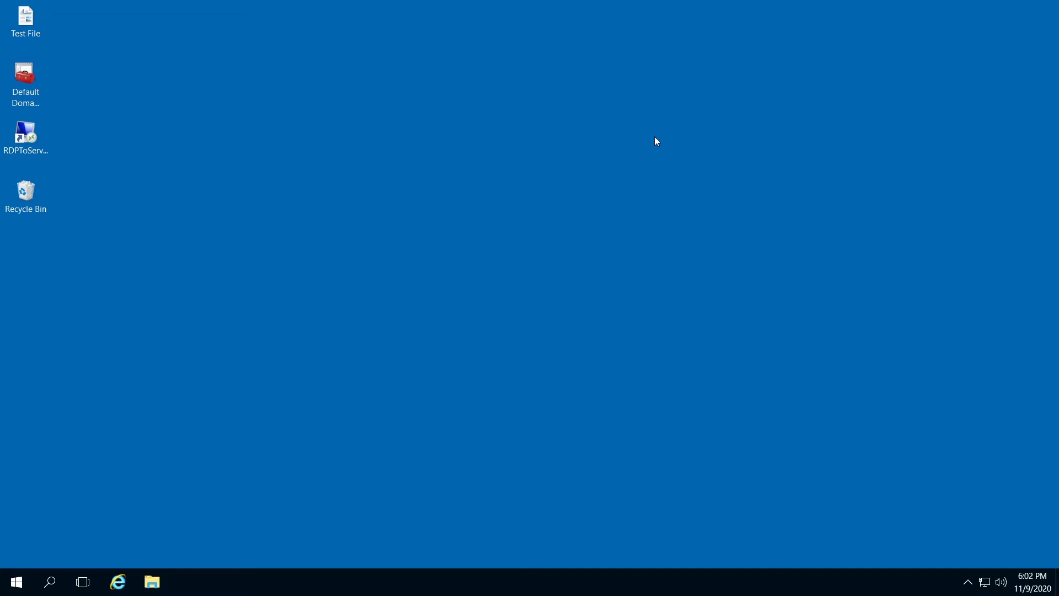
pyautogui.moveTo(633, 151)
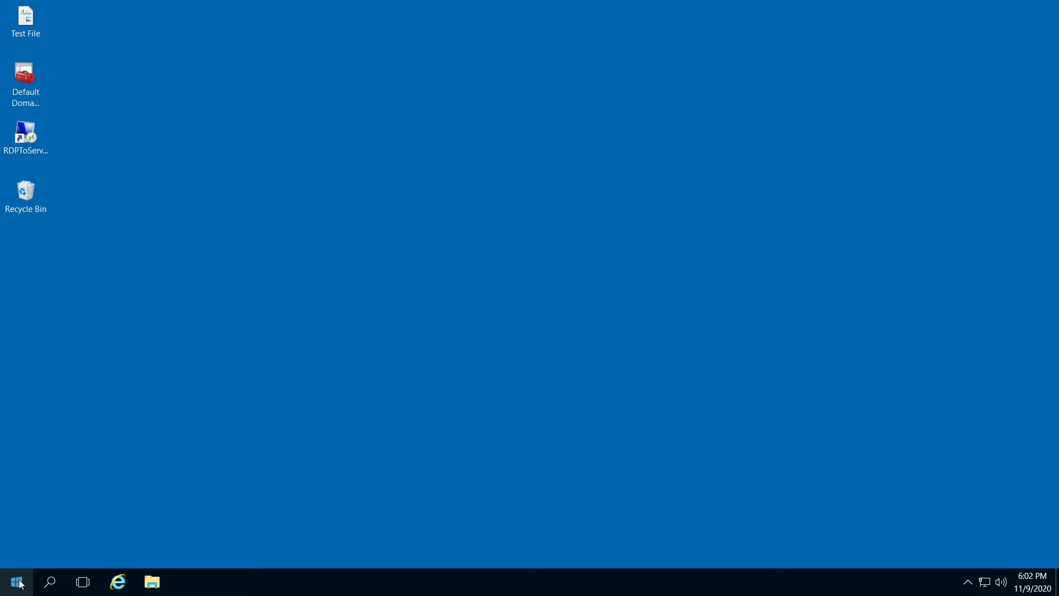
# Bring up the Win+X power-user menu of system tools from the Start button.
pyautogui.rightClick(17, 582)
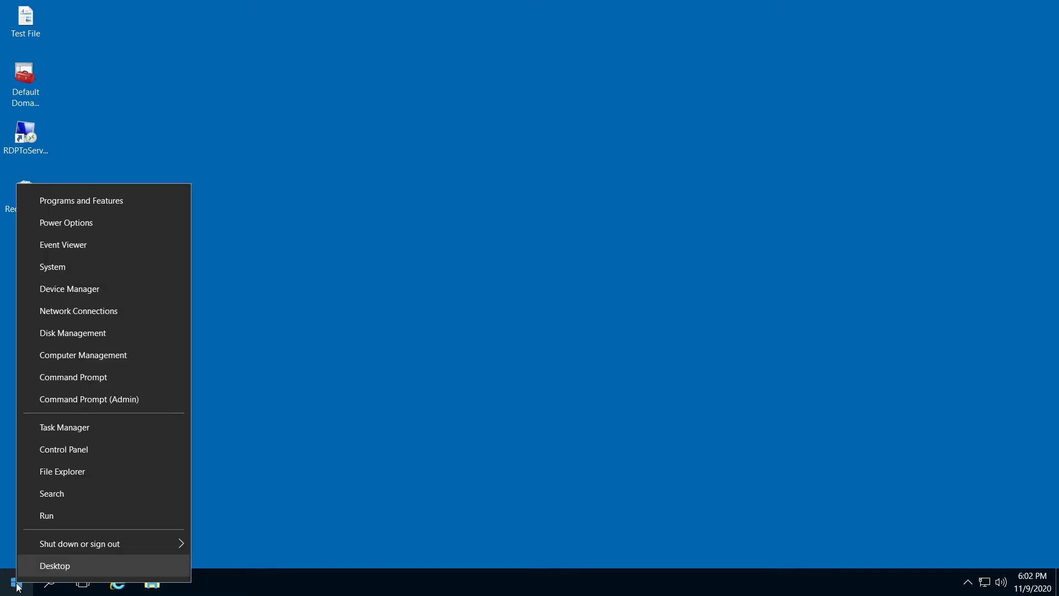
pyautogui.moveTo(73, 332)
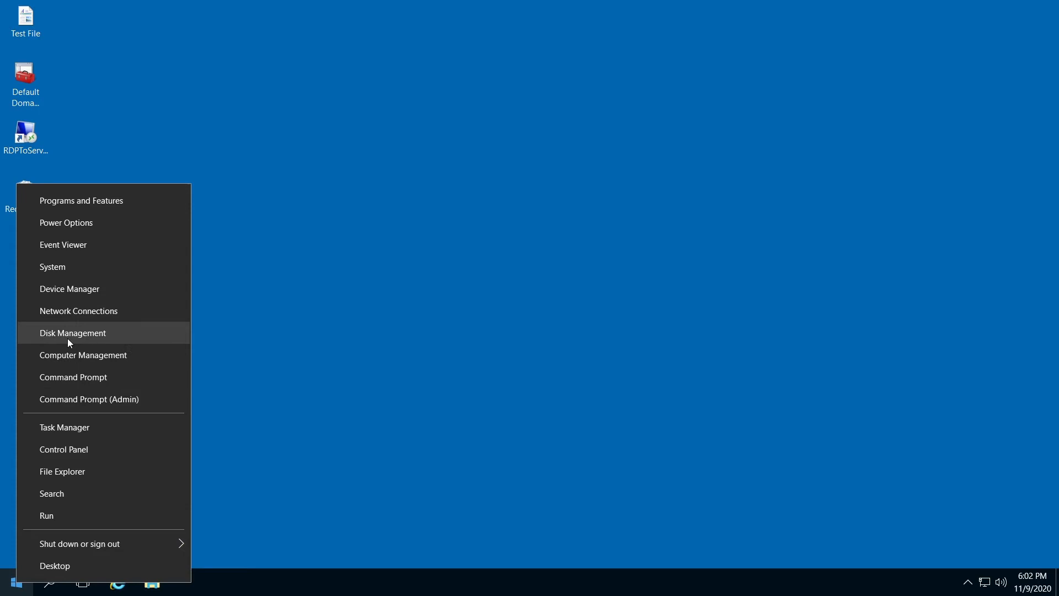
# Launch Disk Management from the menu and maximize its window.
pyautogui.click(73, 332)
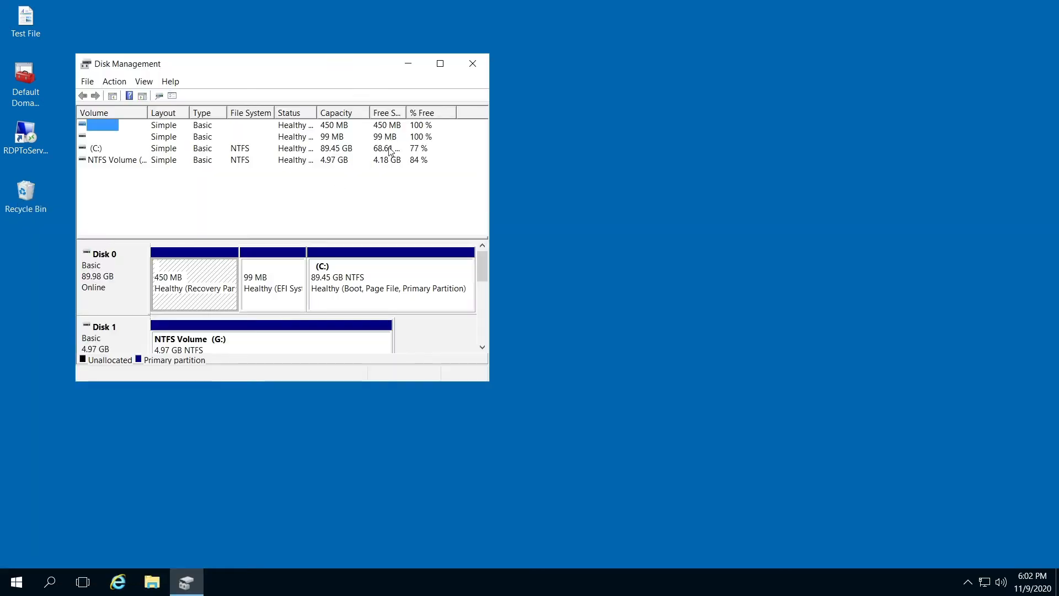
pyautogui.click(440, 64)
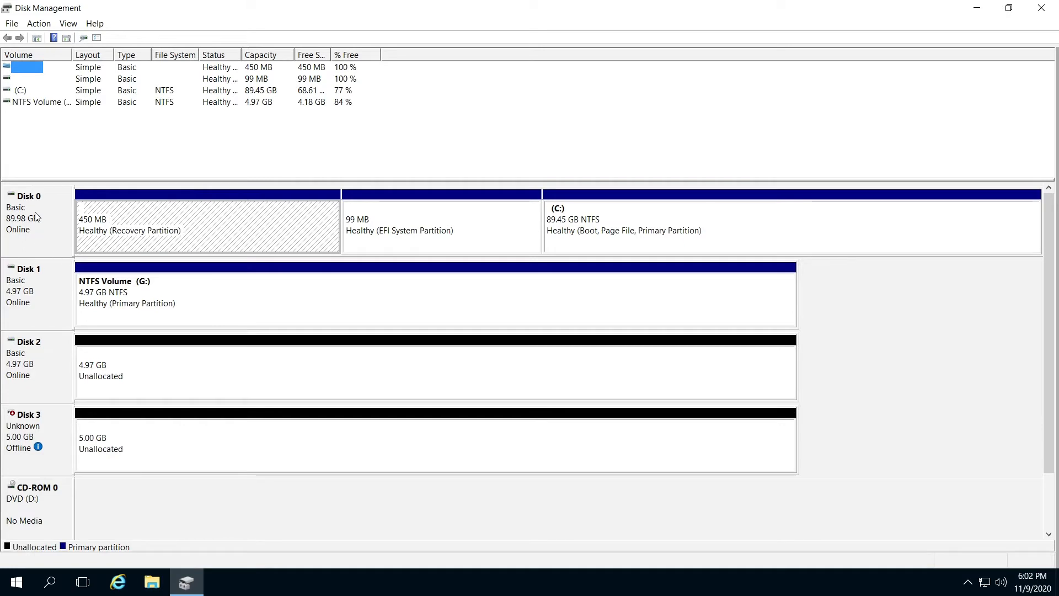
pyautogui.moveTo(36, 274)
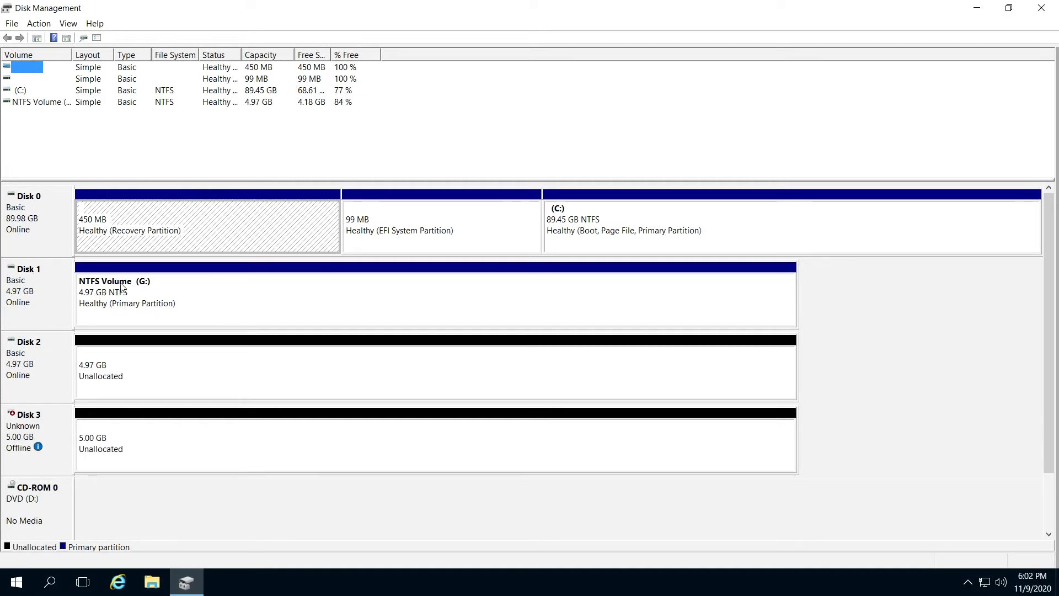
pyautogui.moveTo(28, 287)
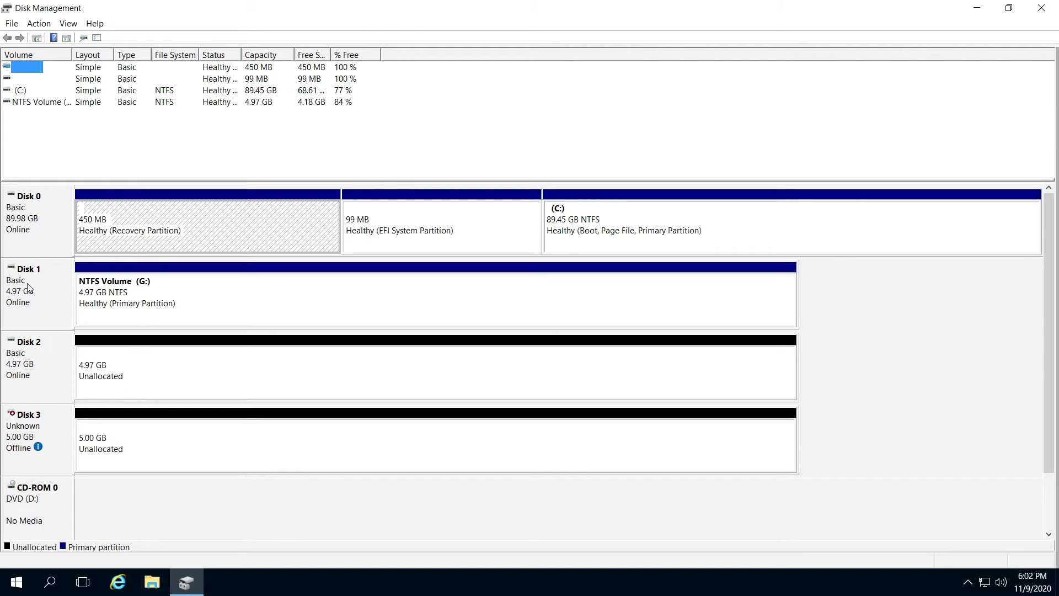
pyautogui.moveTo(47, 289)
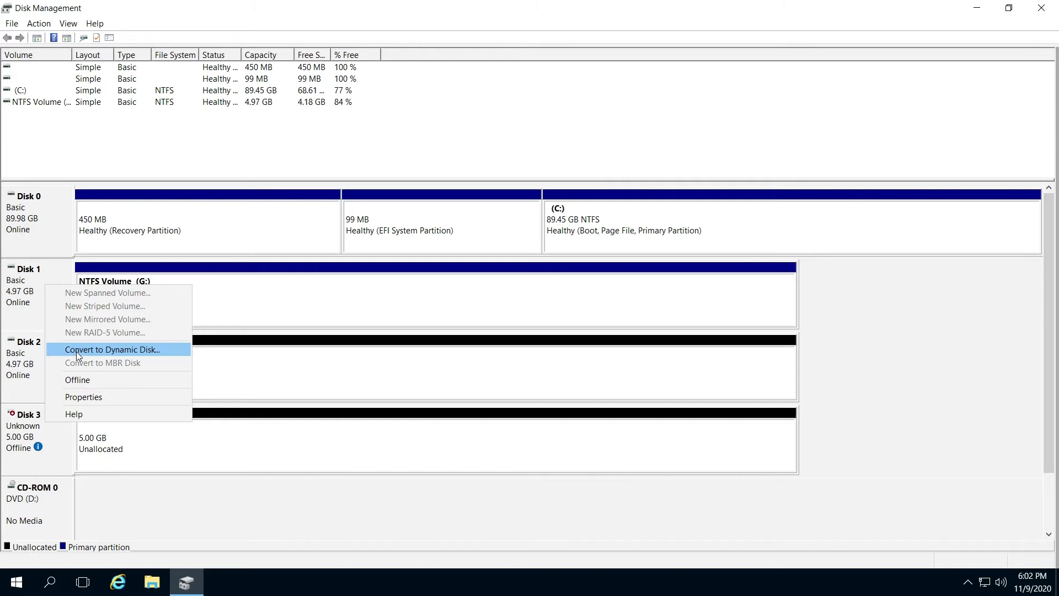
# Convert Disk 1 to a dynamic disk, confirming the disk choice and the boot warning.
pyautogui.click(112, 350)
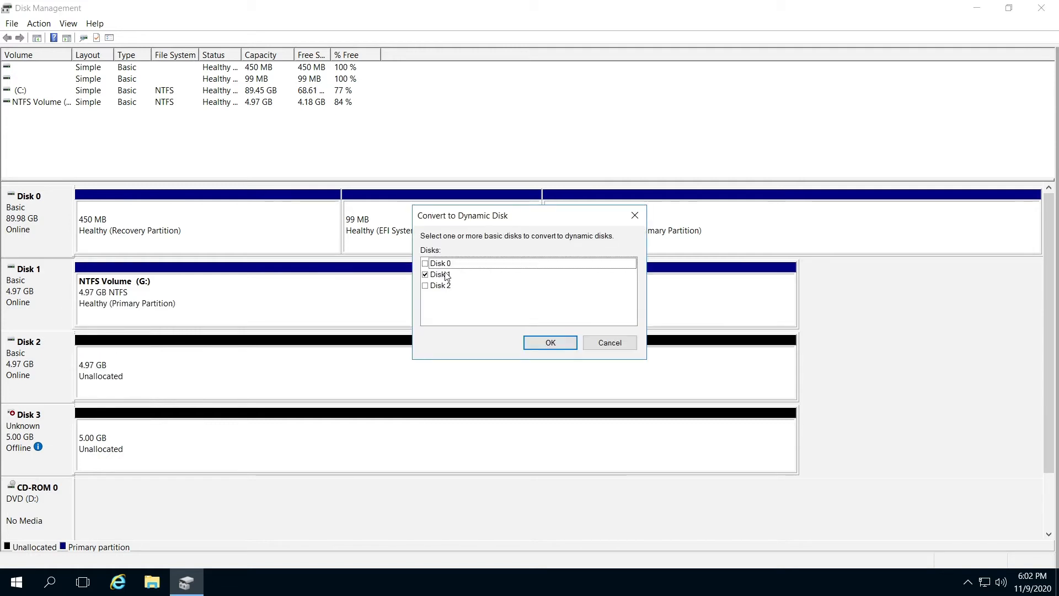
pyautogui.moveTo(457, 299)
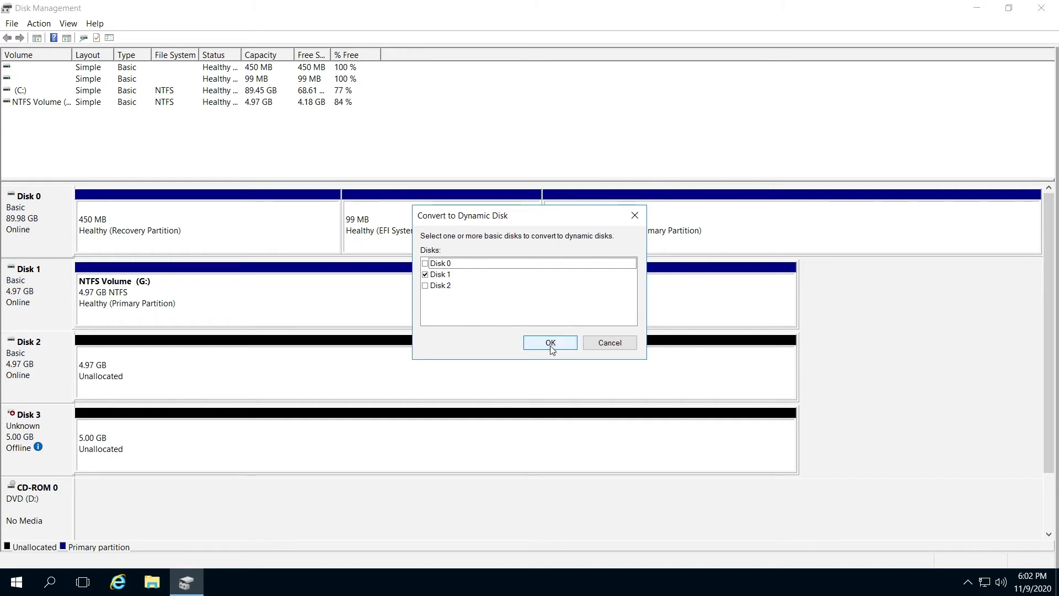
pyautogui.click(549, 342)
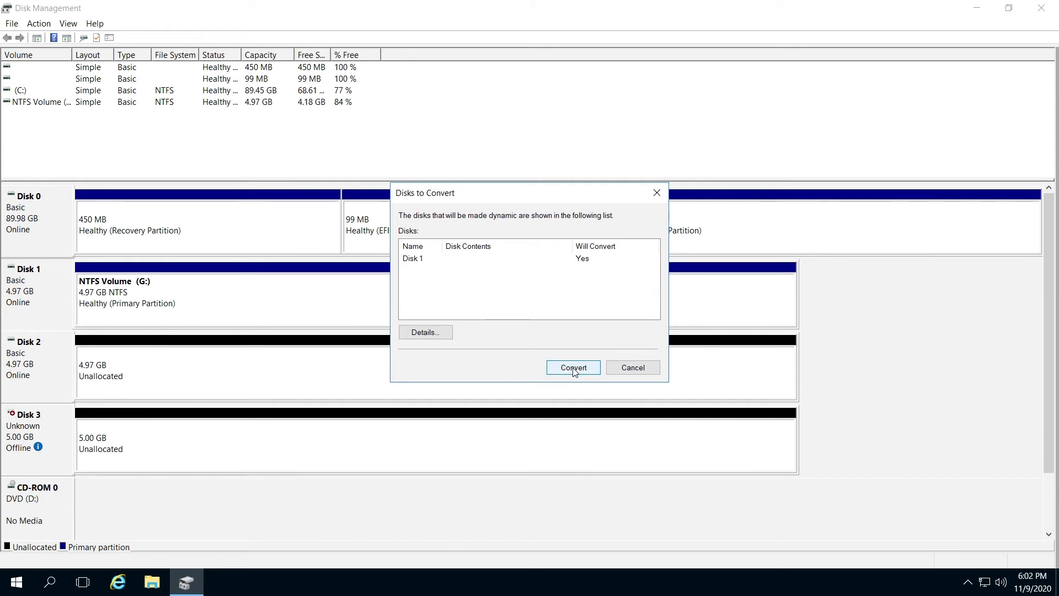
pyautogui.click(572, 366)
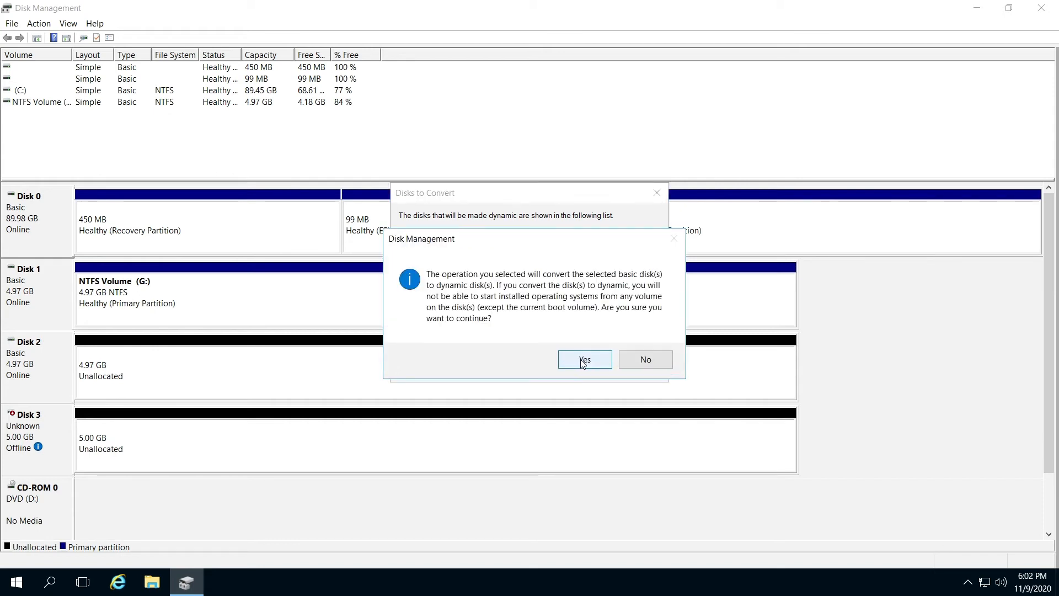
pyautogui.click(584, 359)
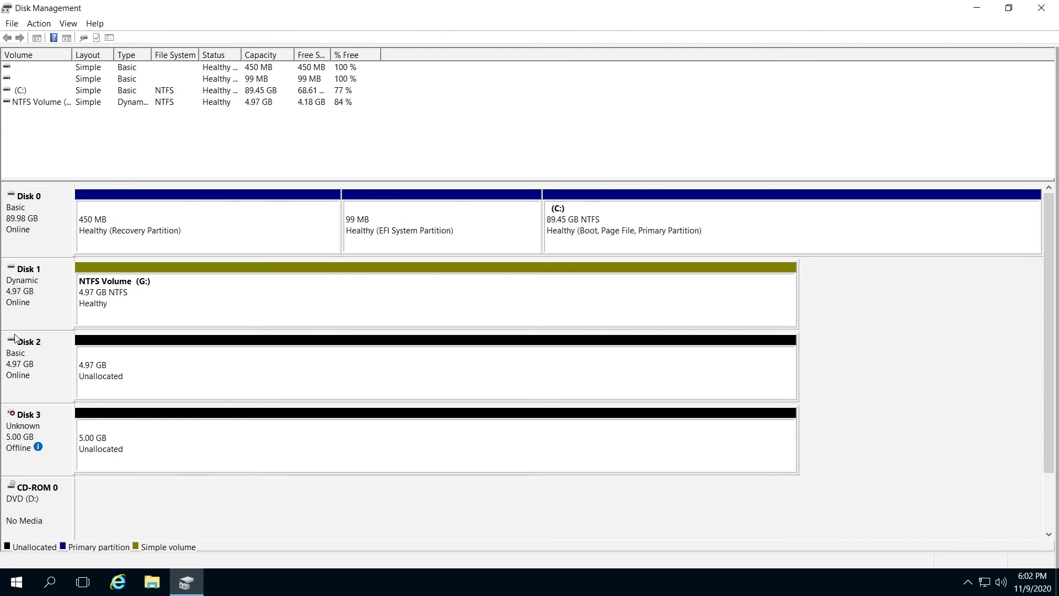
pyautogui.moveTo(37, 277)
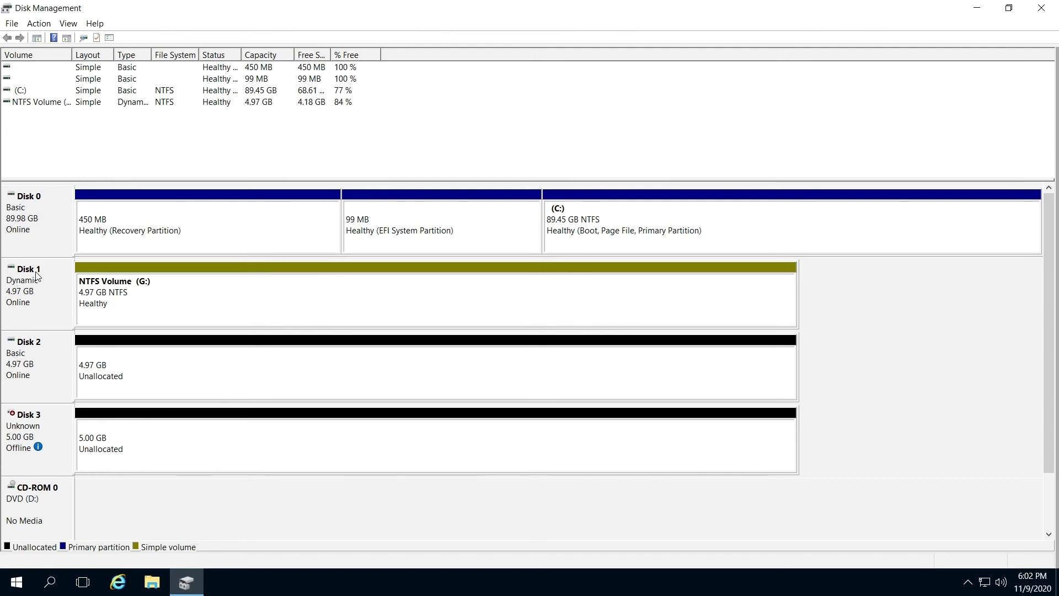